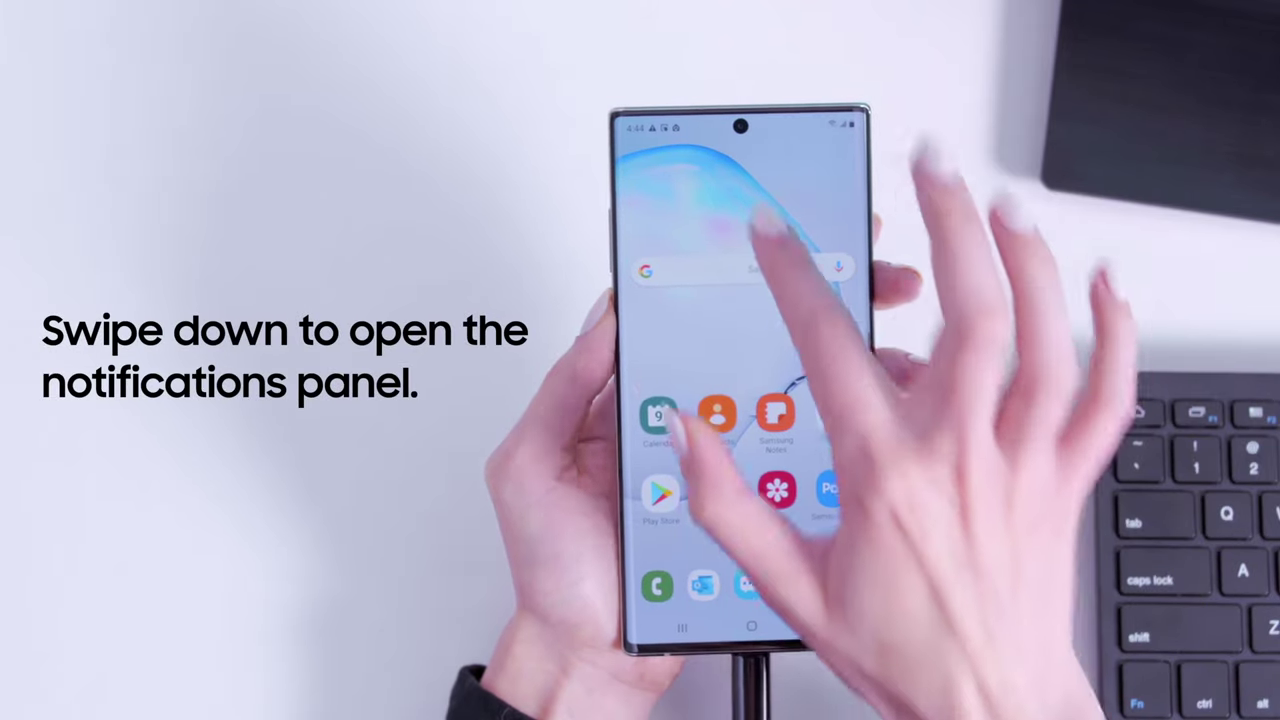
Step: Pull down the phone's notifications panel to reveal the Samsung DeX touchpad option
left_click_drag(740, 160, 740, 450)
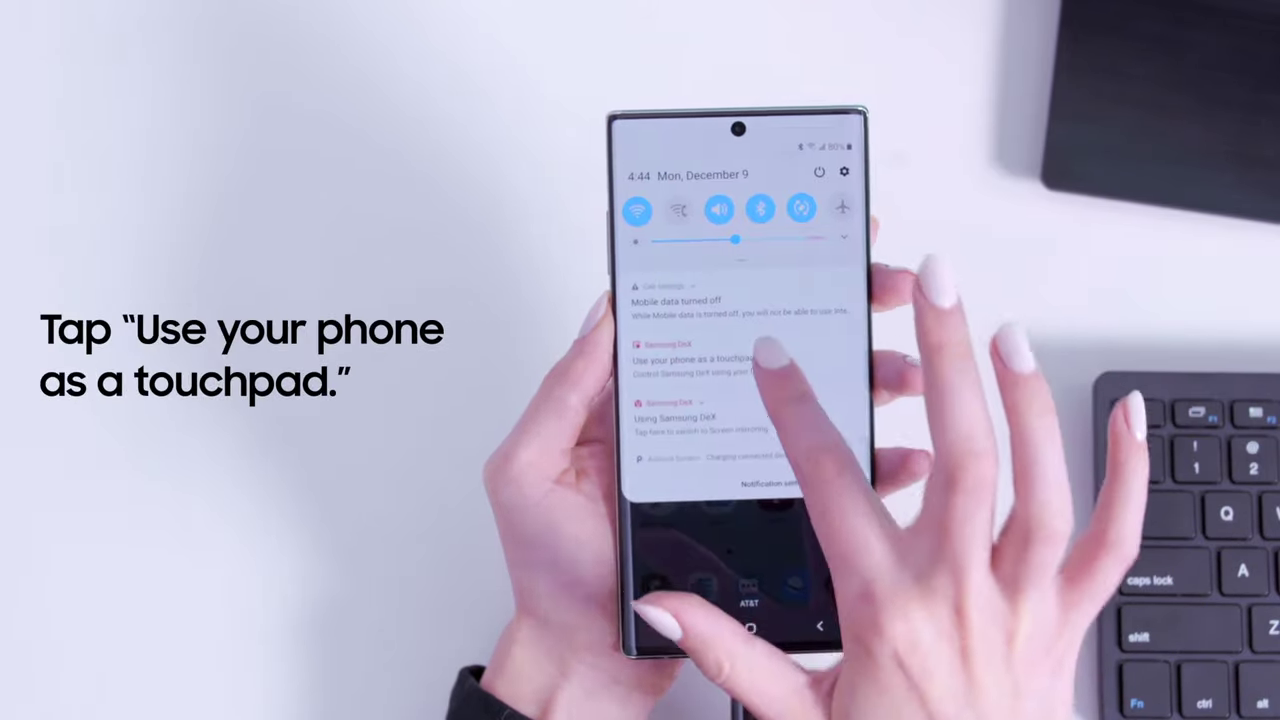